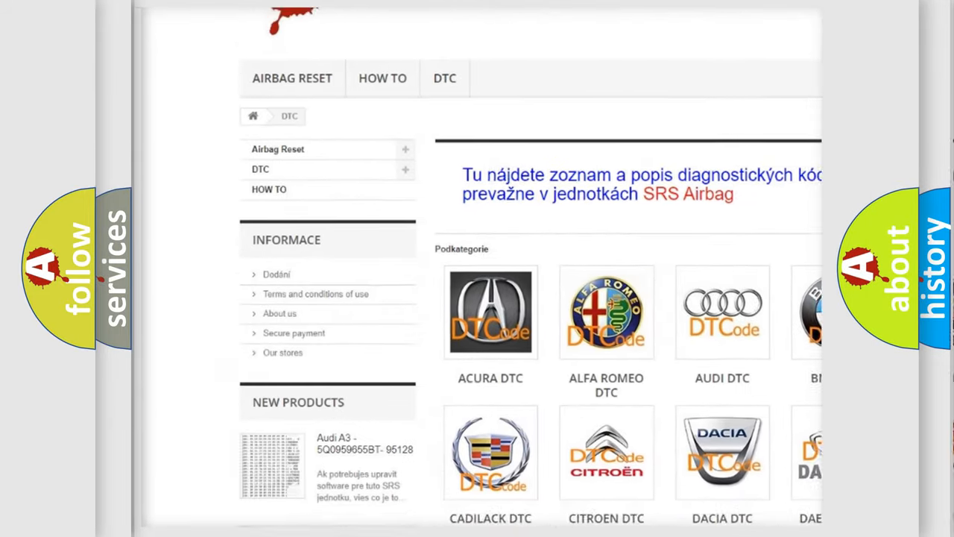
pyautogui.scroll(-3)
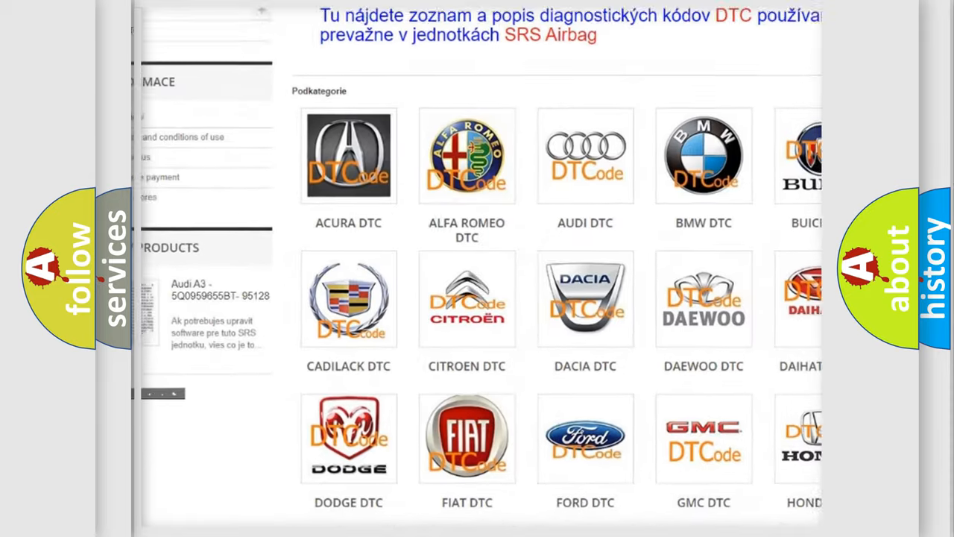
pyautogui.scroll(-3)
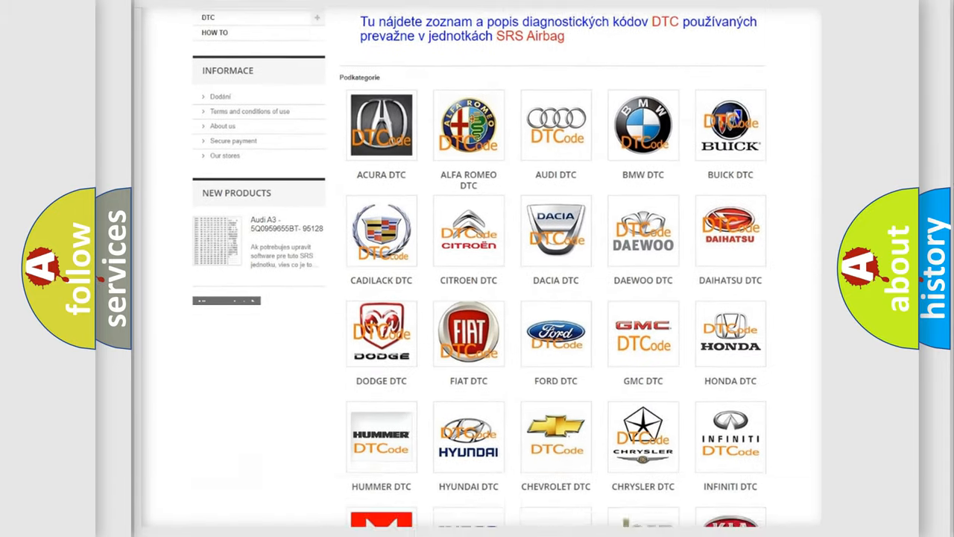
pyautogui.scroll(-3)
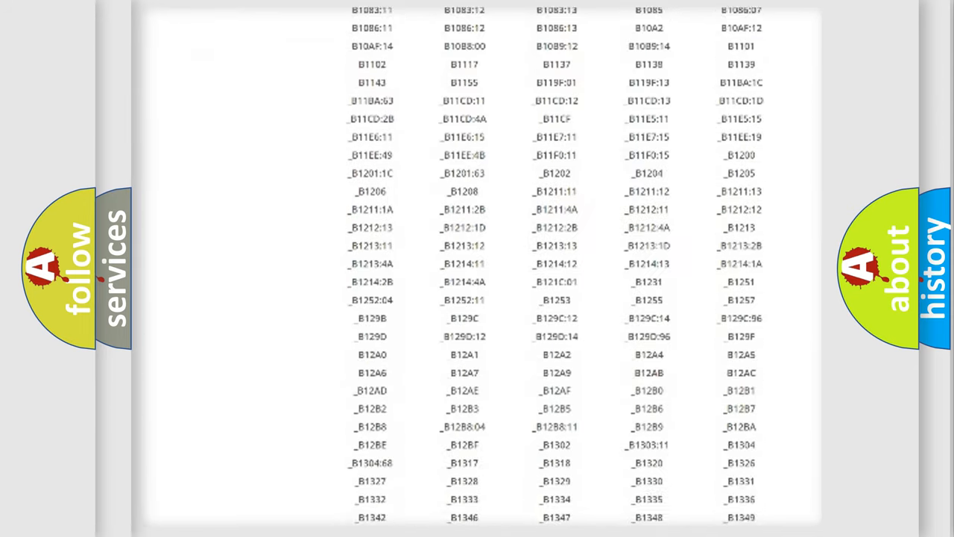
pyautogui.scroll(-3)
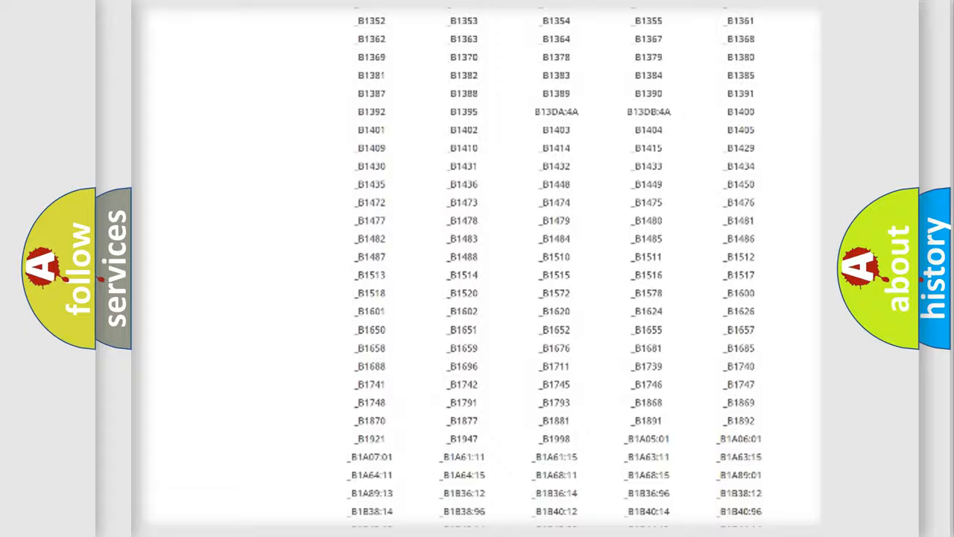
pyautogui.scroll(3)
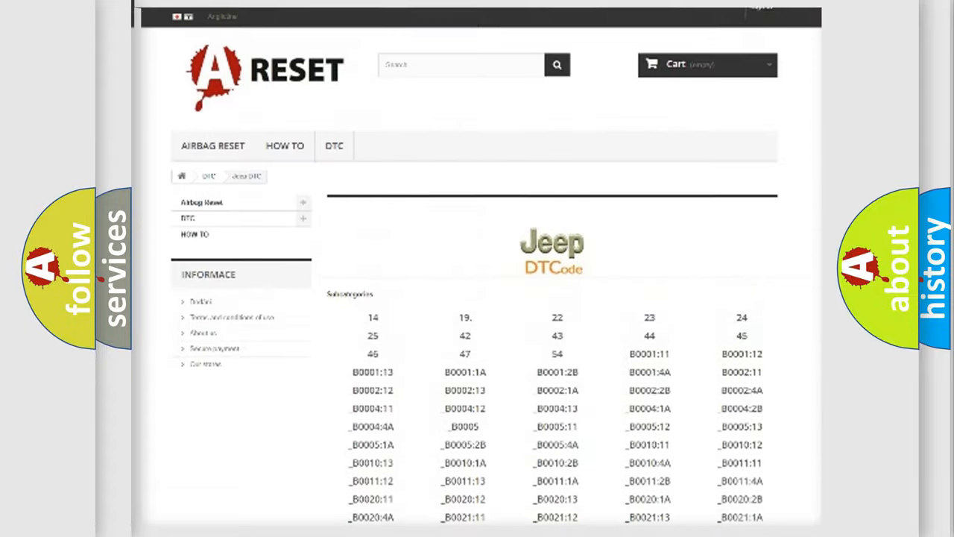
pyautogui.scroll(3)
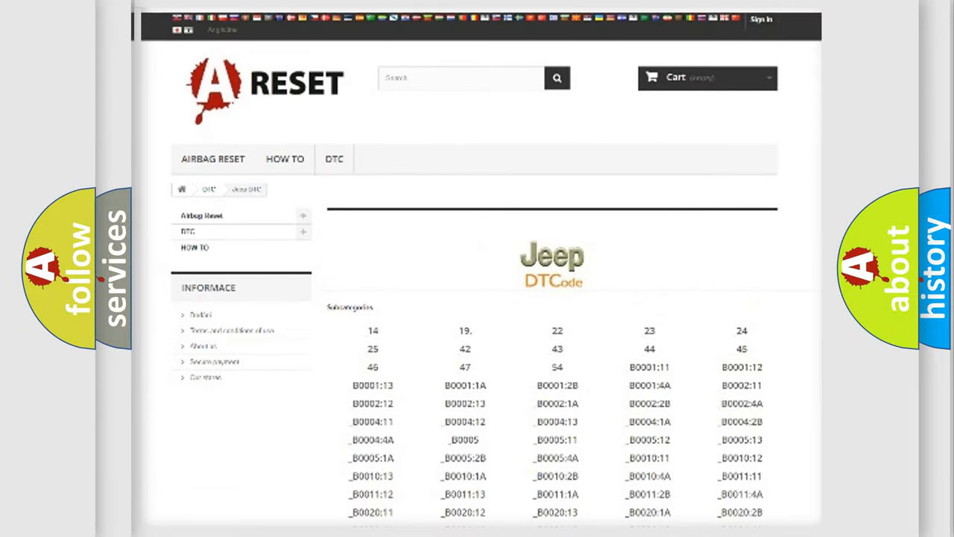